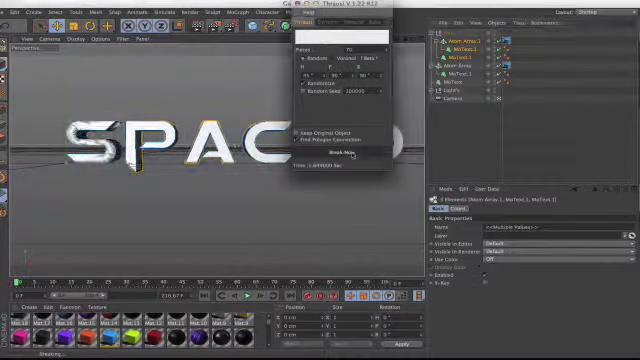
# Fracture the SPACED text into pieces with Thrausi's Break Now.
pyautogui.click(334, 154)
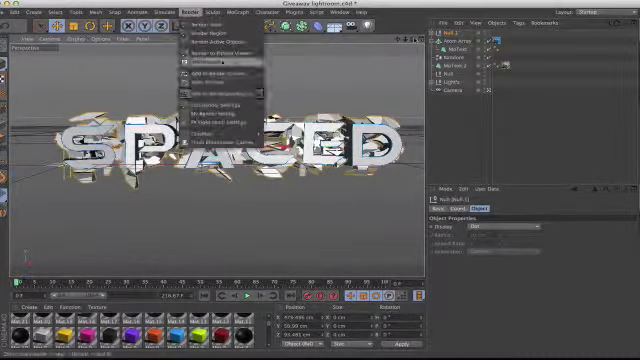
# Render the shattered SPACED text scene to the Picture Viewer.
pyautogui.click(213, 57)
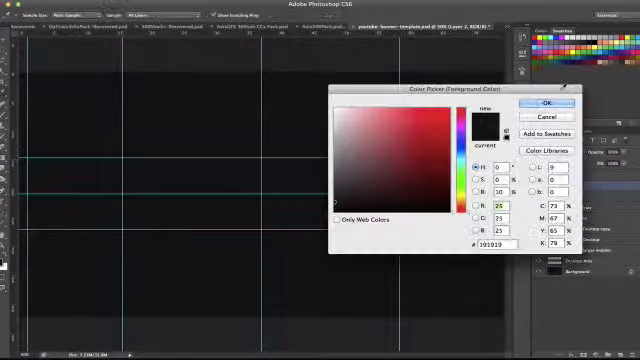
# Confirm #191919 as the foreground colour in the Color Picker.
pyautogui.click(547, 103)
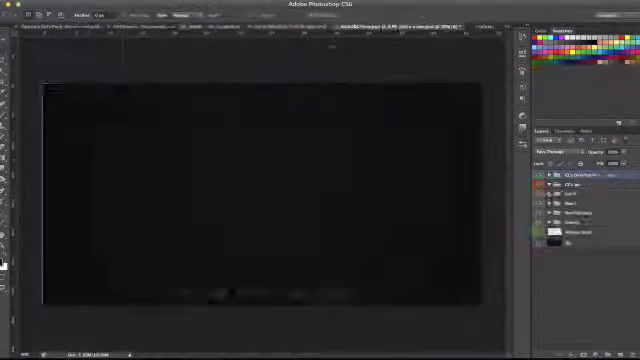